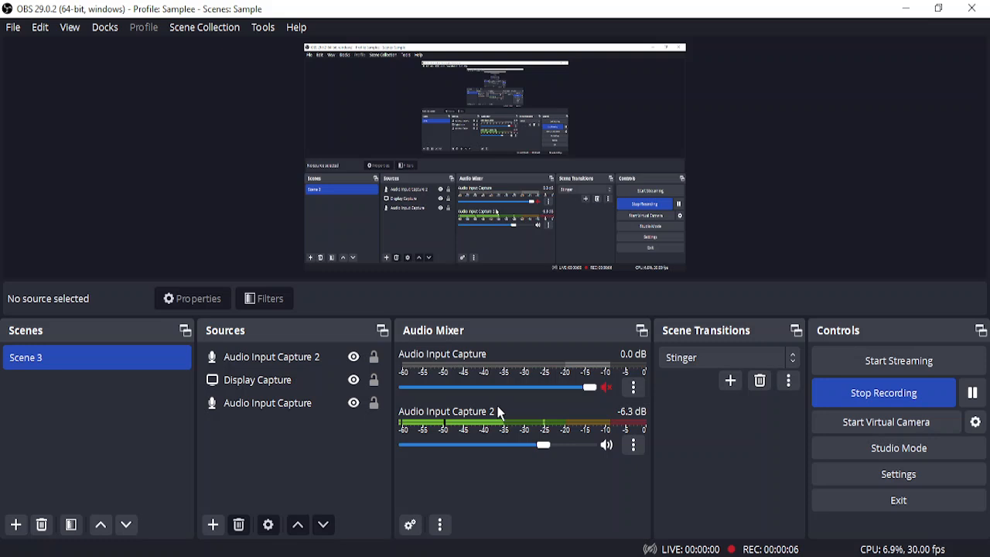
mouse_move(813, 225)
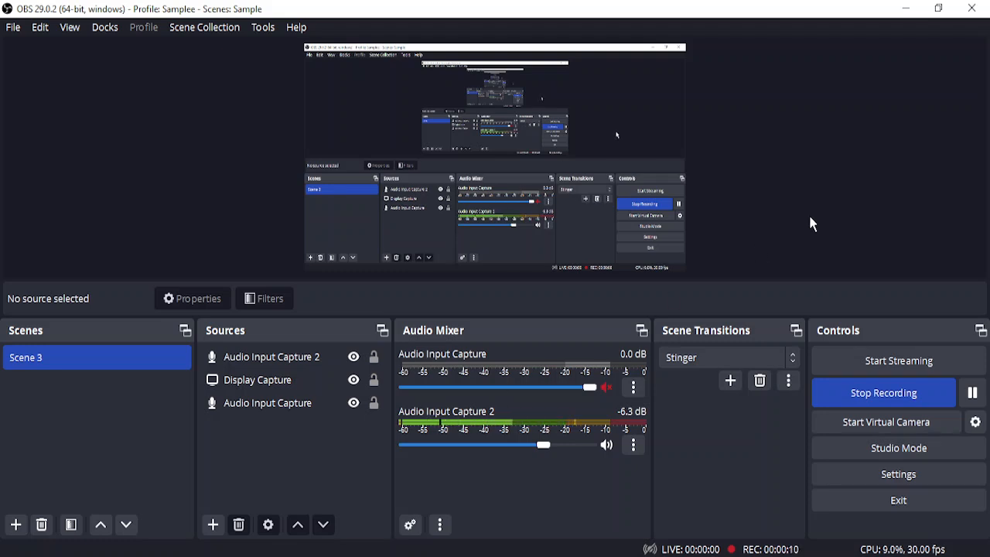
mouse_move(734, 231)
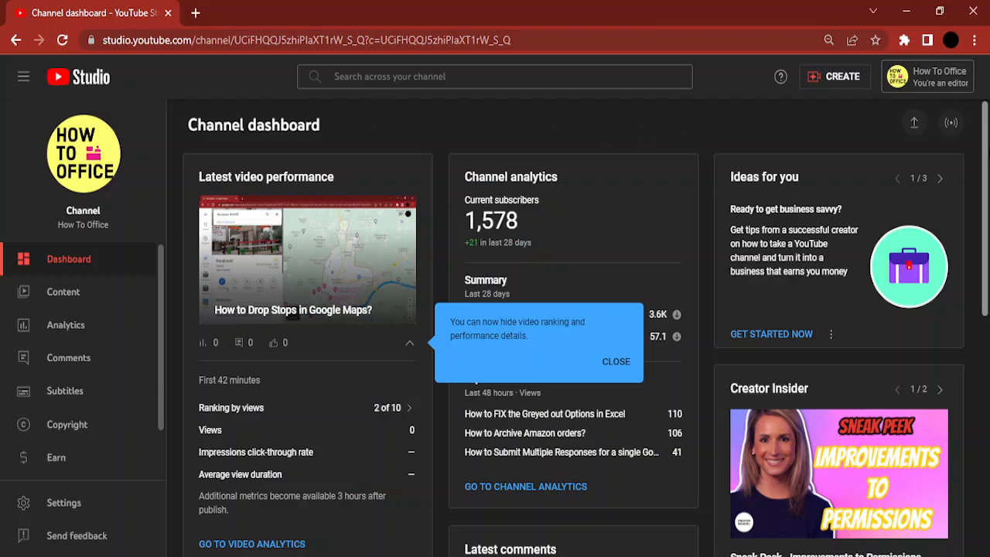
mouse_move(951, 122)
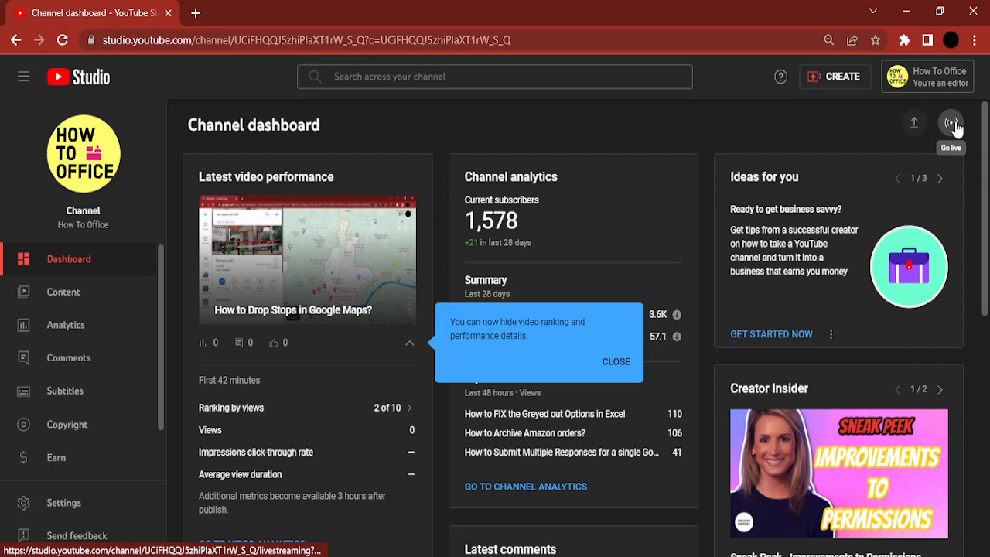
Start a go-live-right-now stream using streaming software from the Go live button
left_click(951, 122)
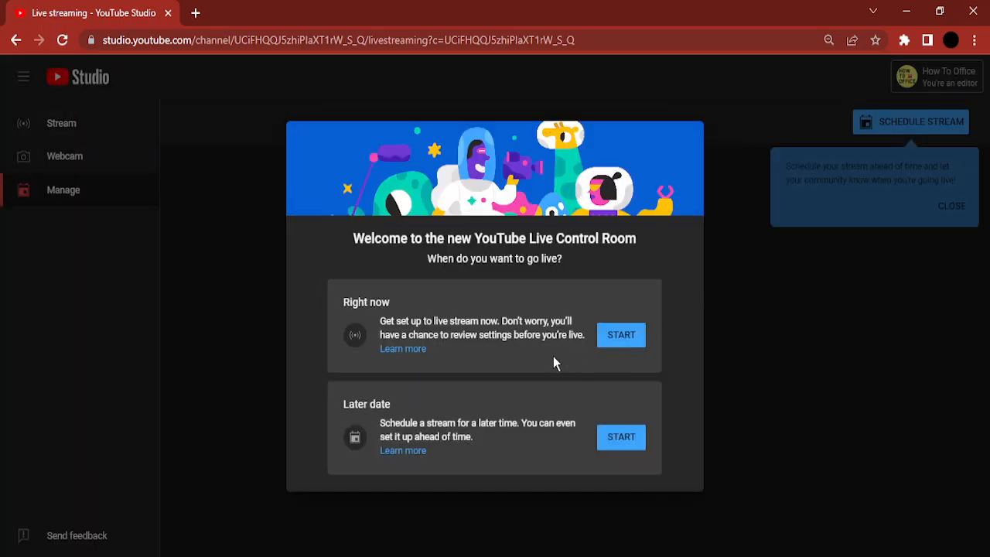
mouse_move(621, 334)
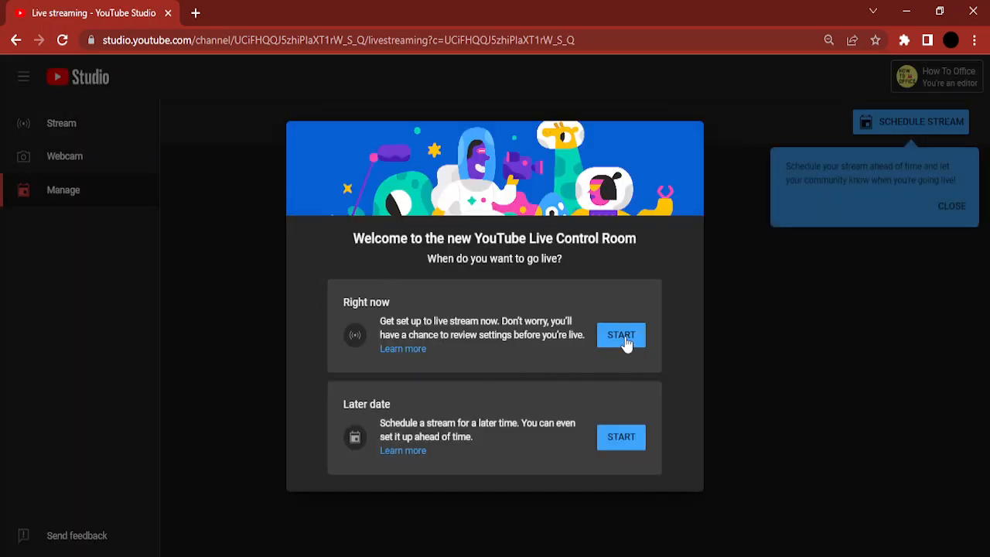
left_click(621, 335)
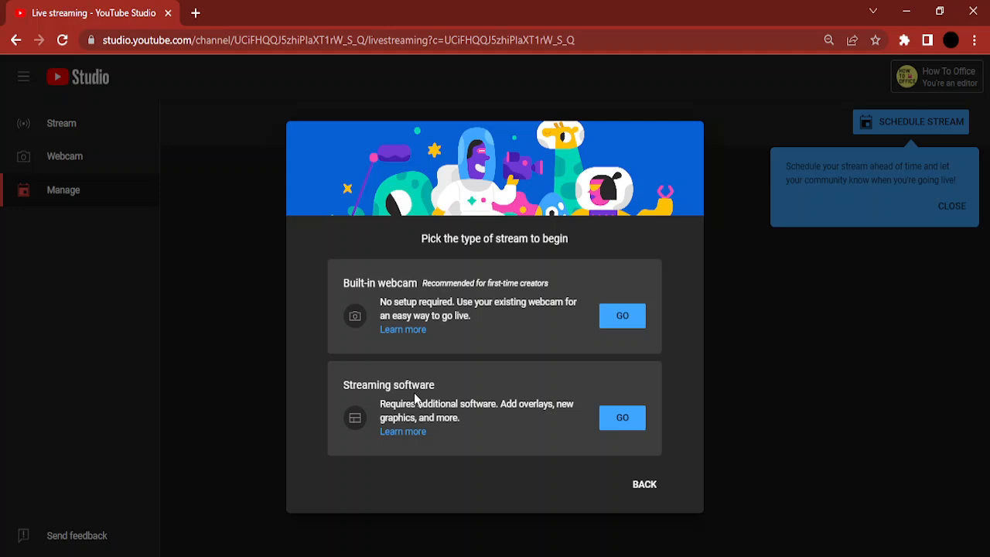
left_click(622, 417)
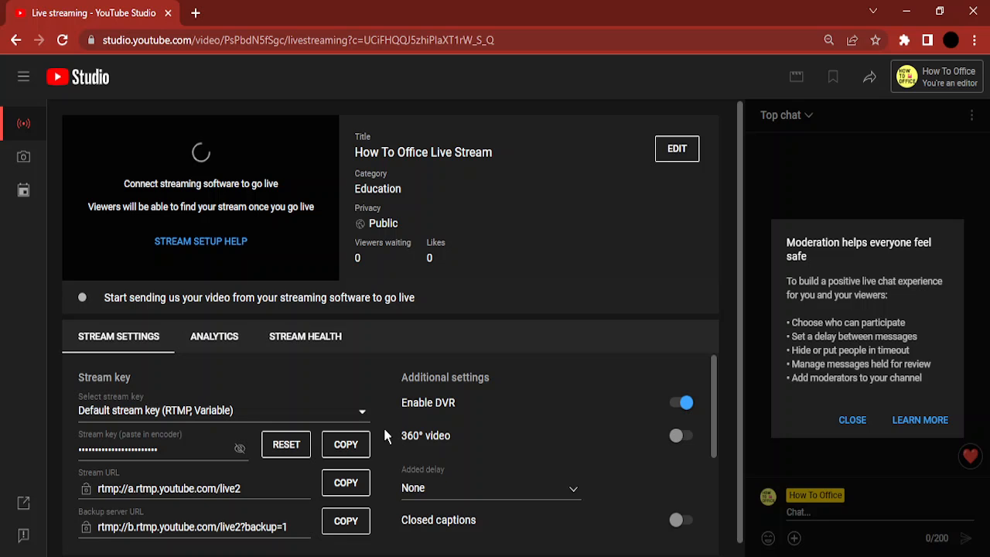
mouse_move(83, 372)
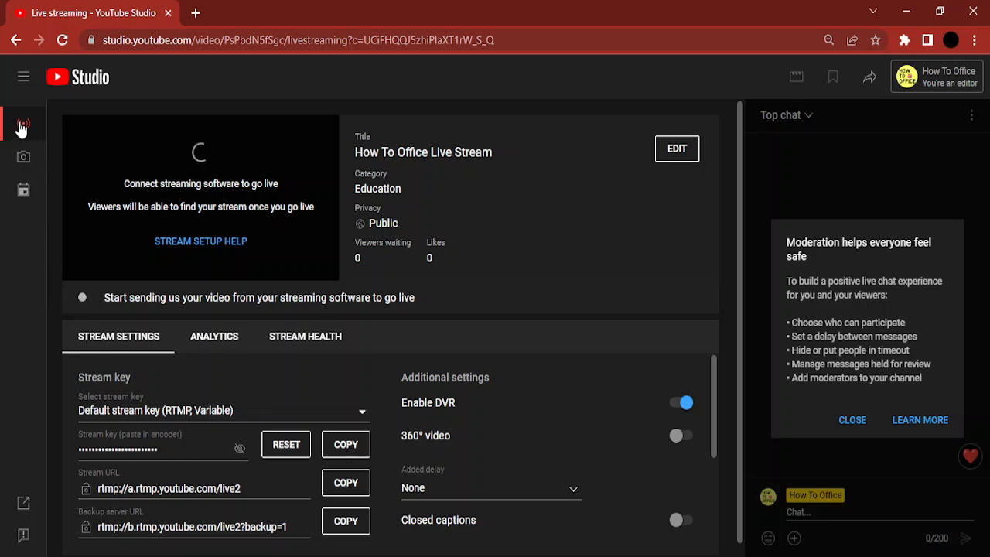
Reload the How To Office Live Stream page to show its stream key settings
left_click(23, 124)
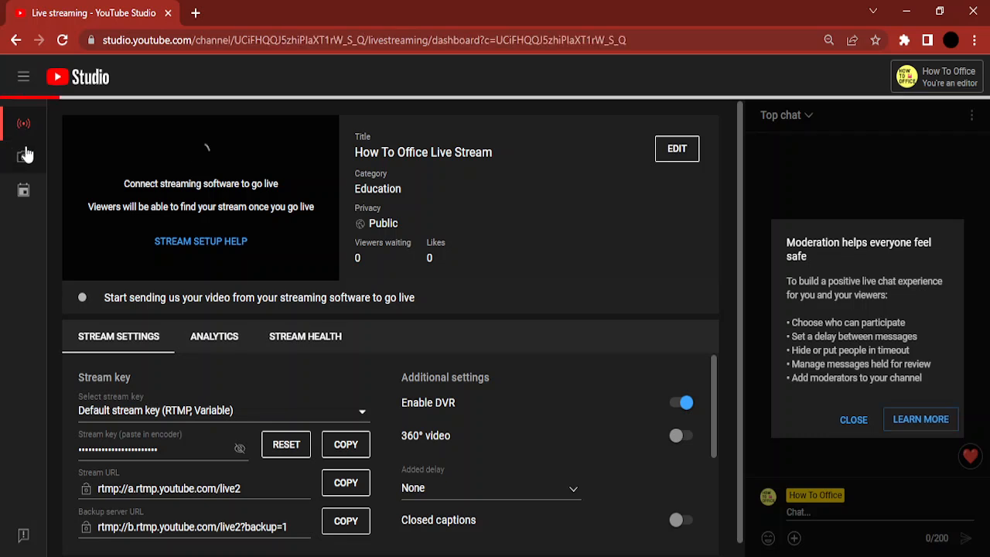
left_click(23, 124)
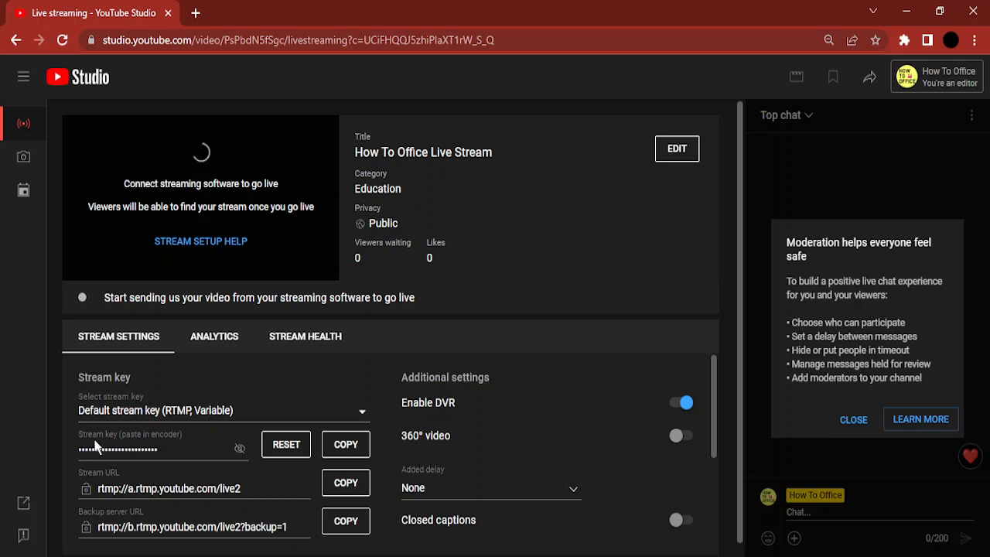
mouse_move(186, 449)
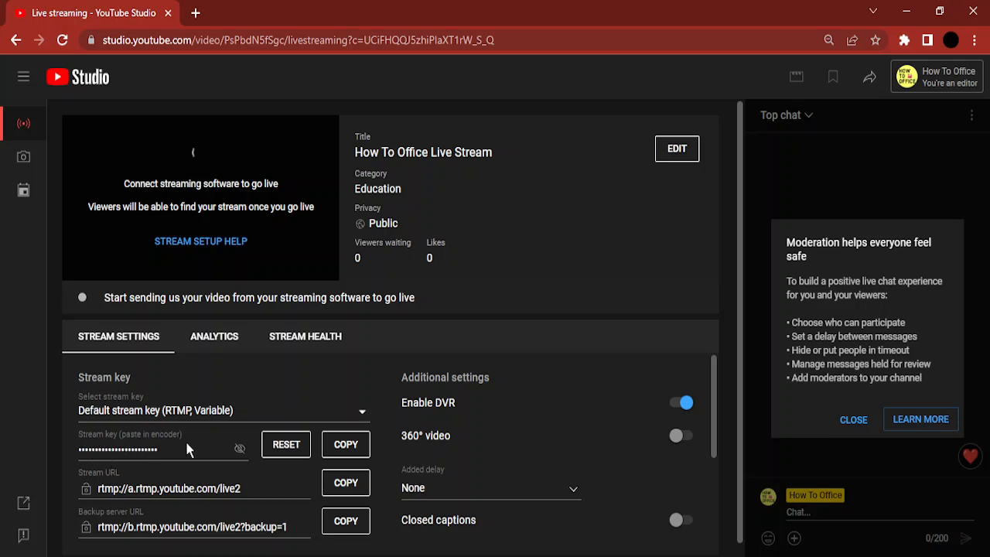
mouse_move(272, 463)
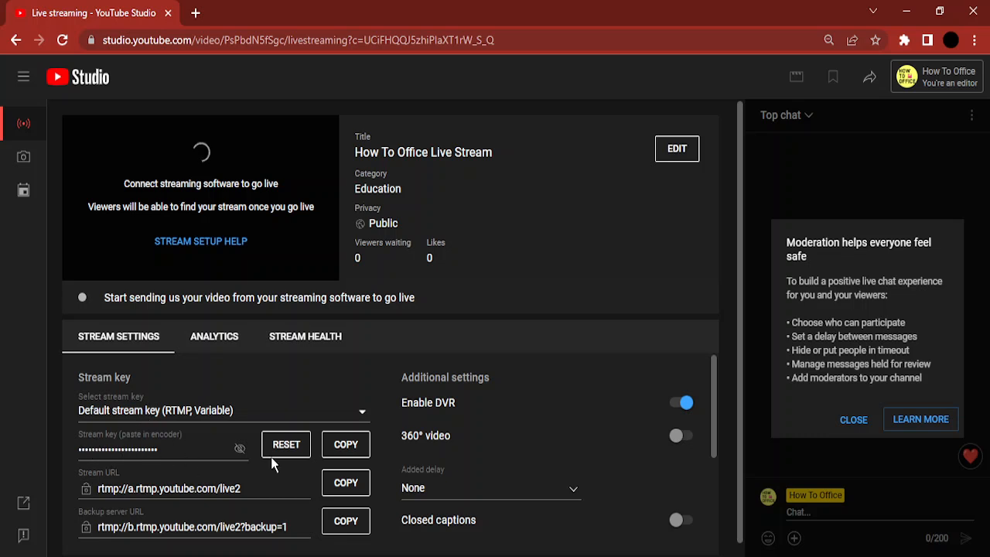